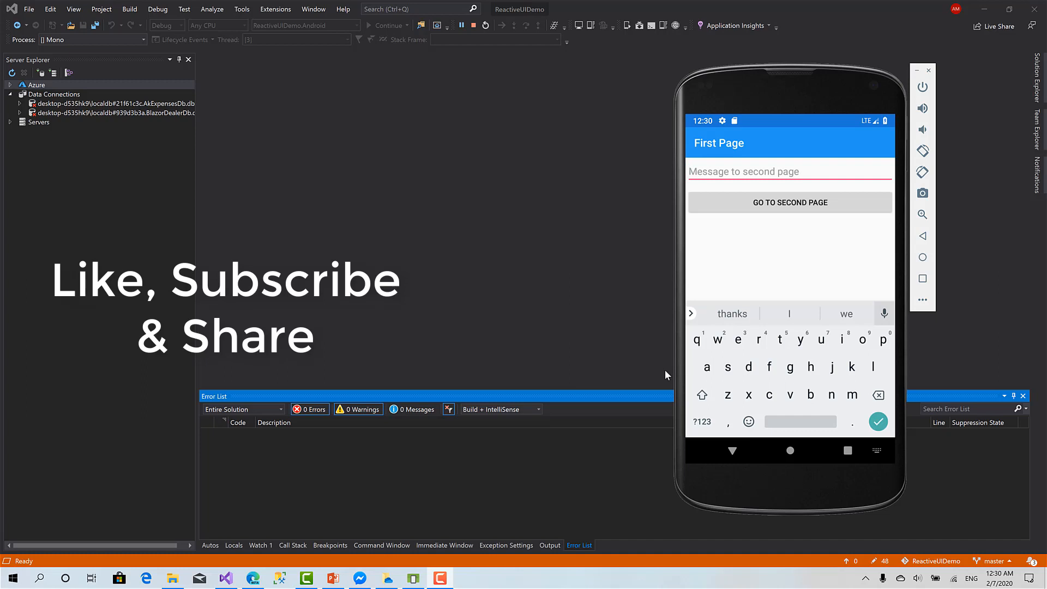
mouse_move(703, 288)
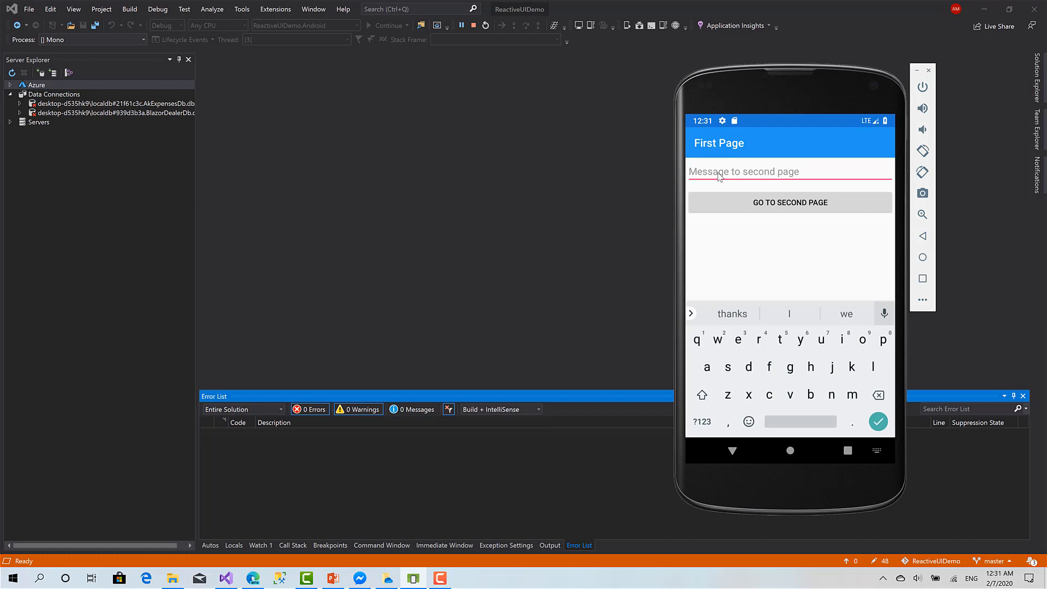
Send 'Hello from the first page' to the Second Page, then navigate back
text(Hello from the first page)
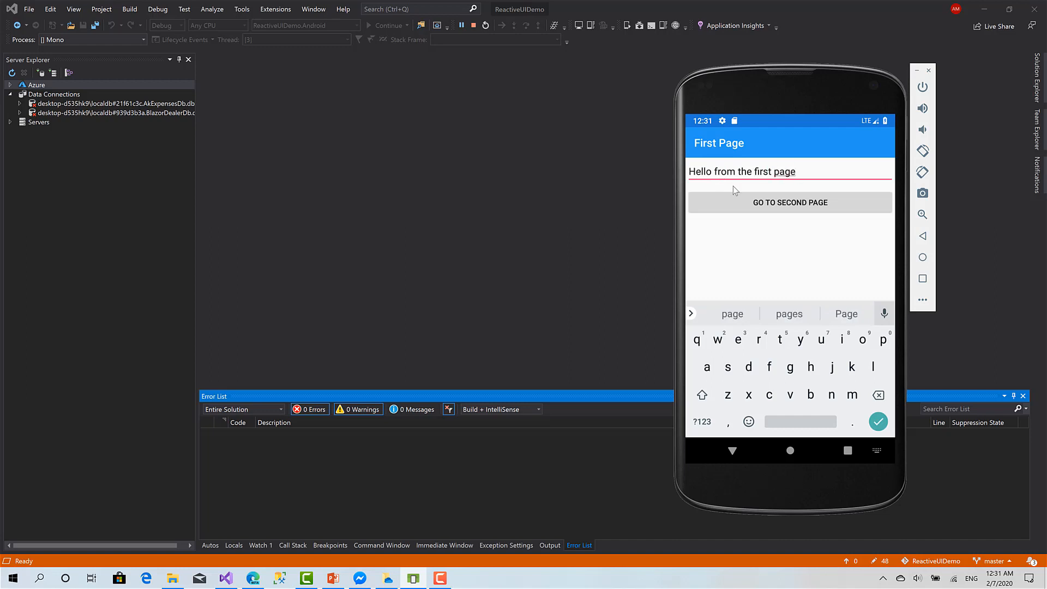
click(790, 202)
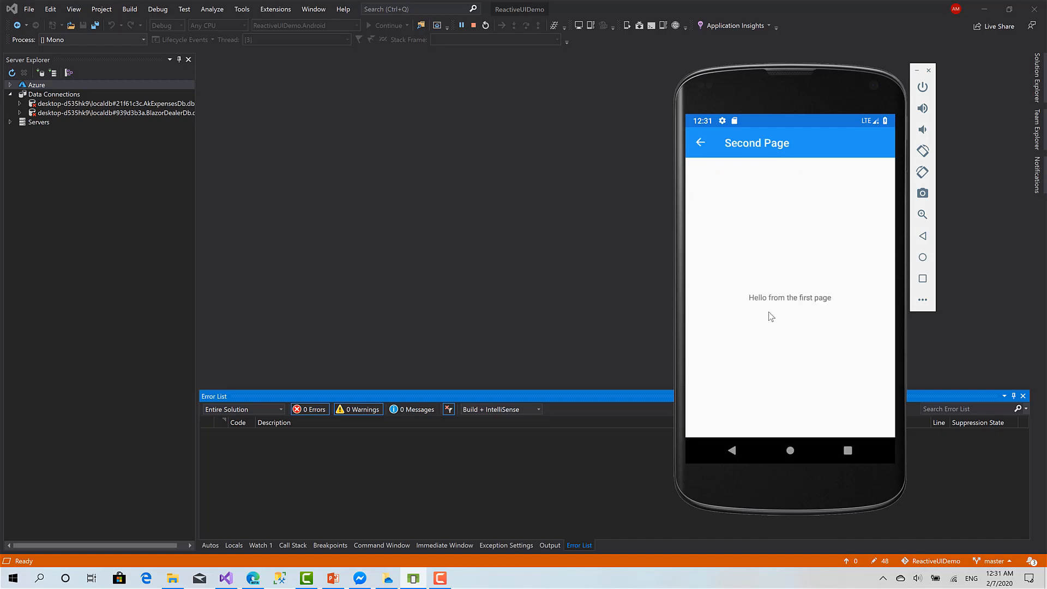
click(700, 143)
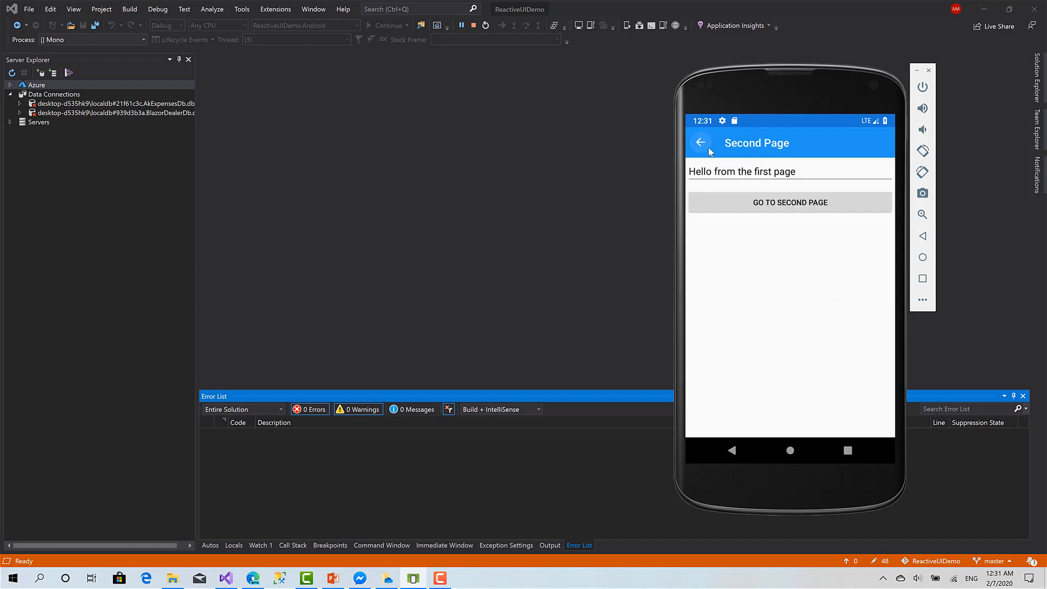
click(700, 143)
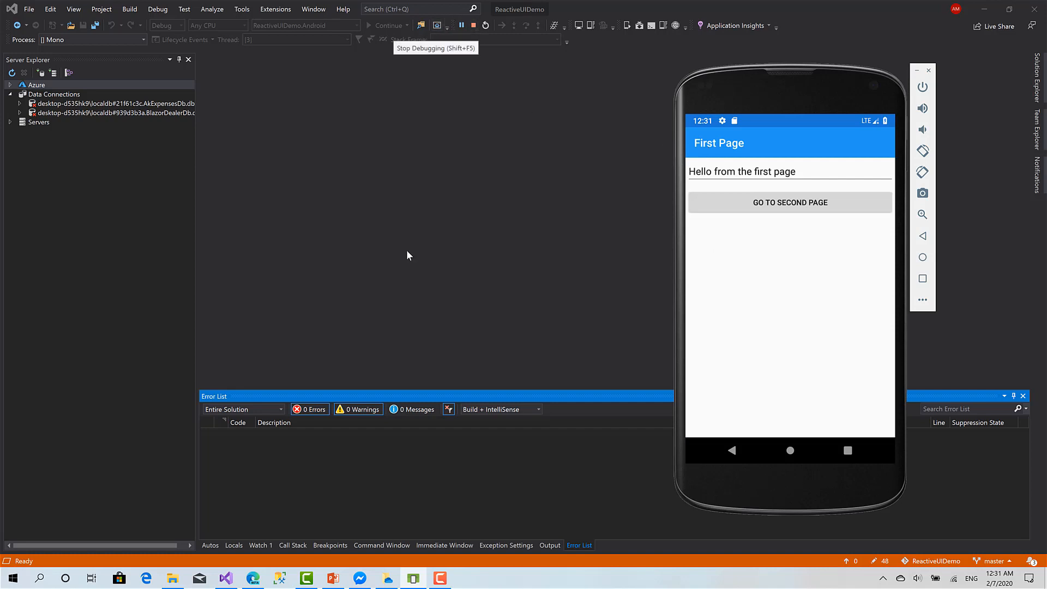
Show the PowerPoint title slide, then the Navigation diagram slide
click(333, 578)
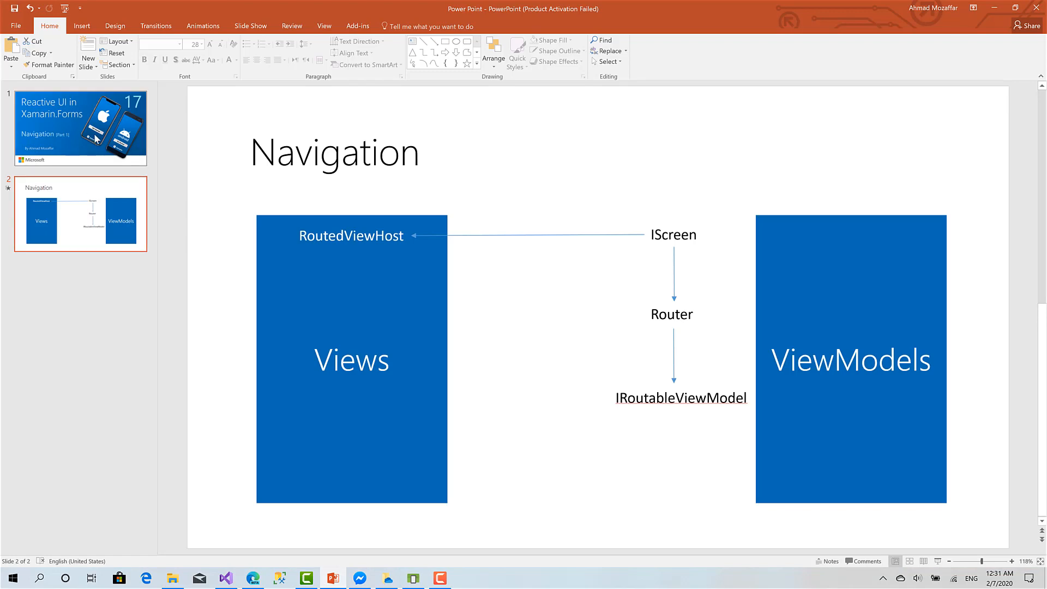
click(79, 127)
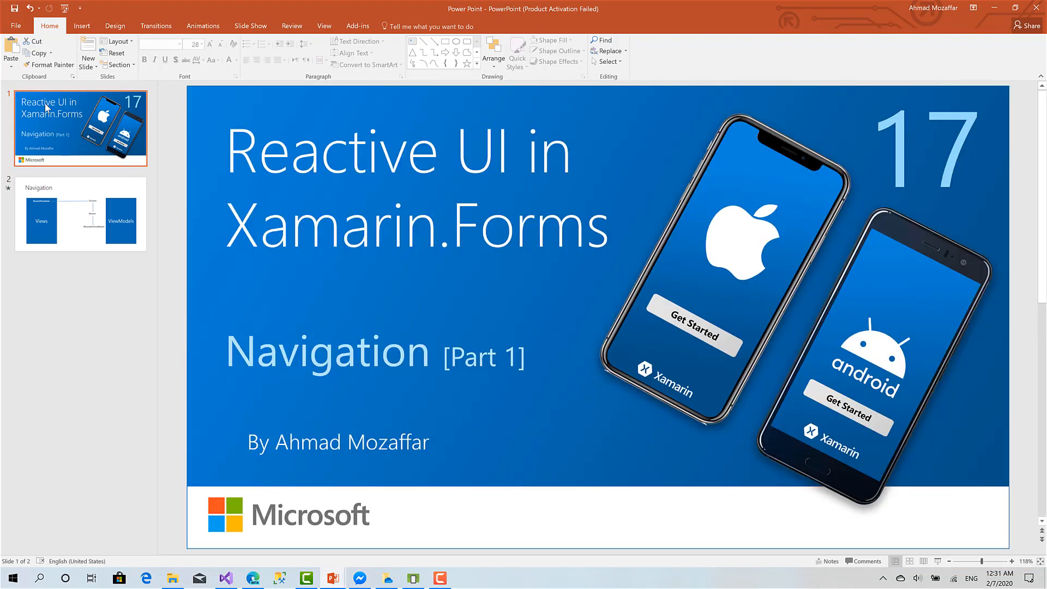
click(80, 213)
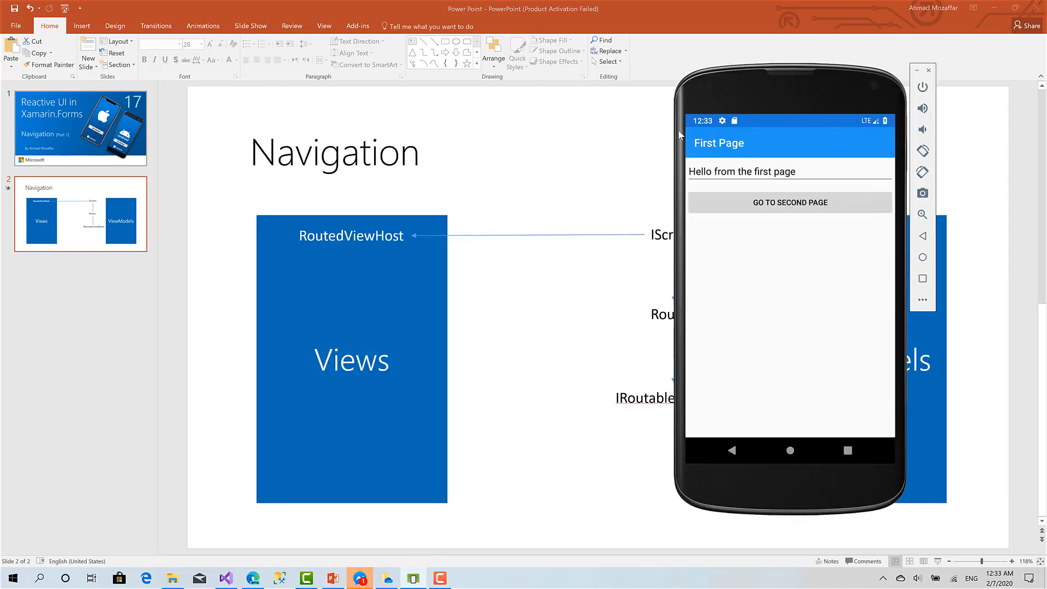
mouse_move(928, 158)
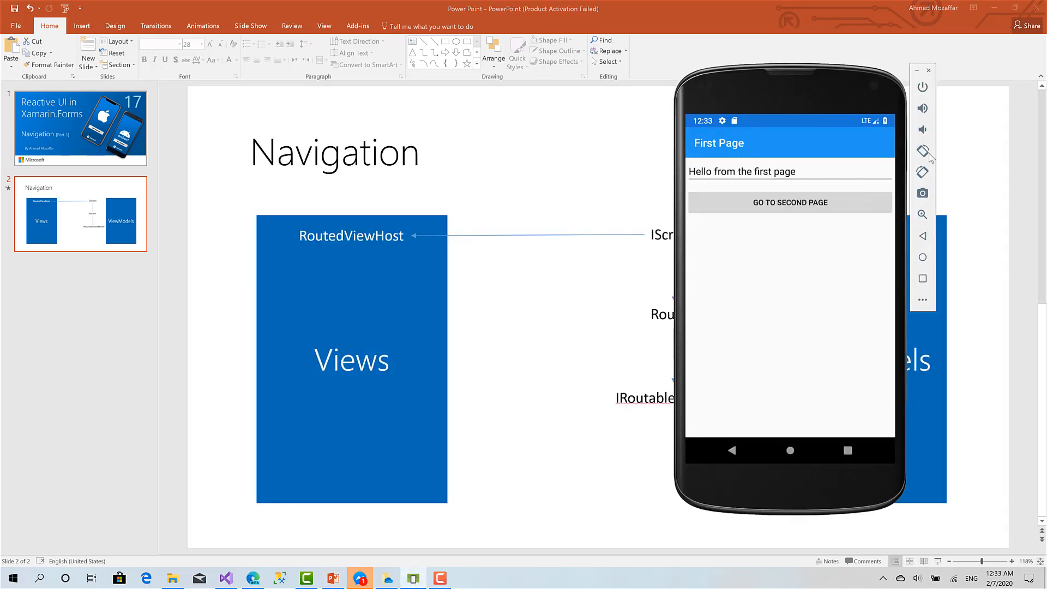
mouse_move(748, 140)
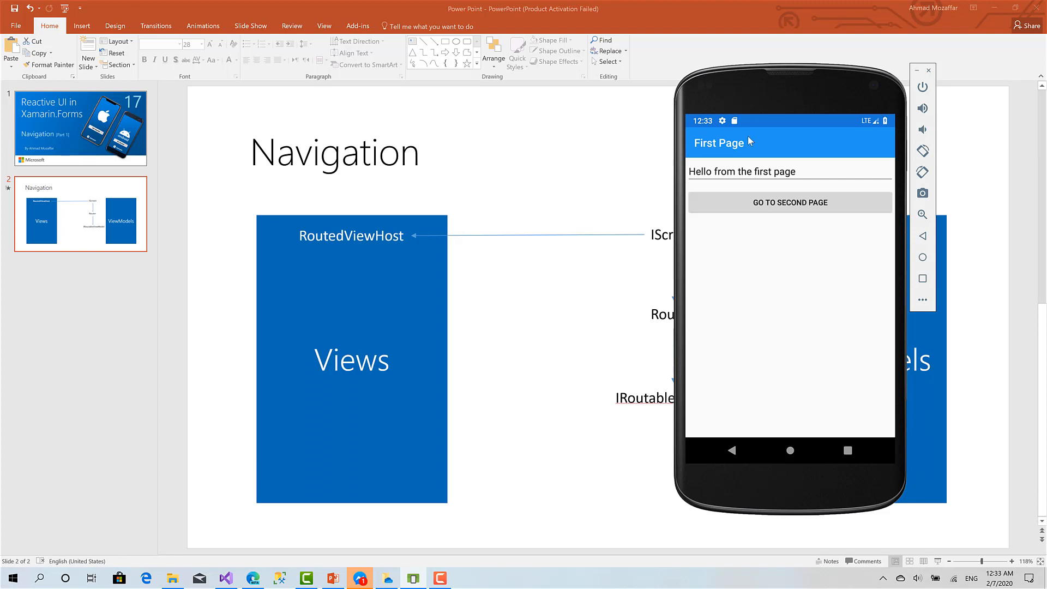
mouse_move(740, 122)
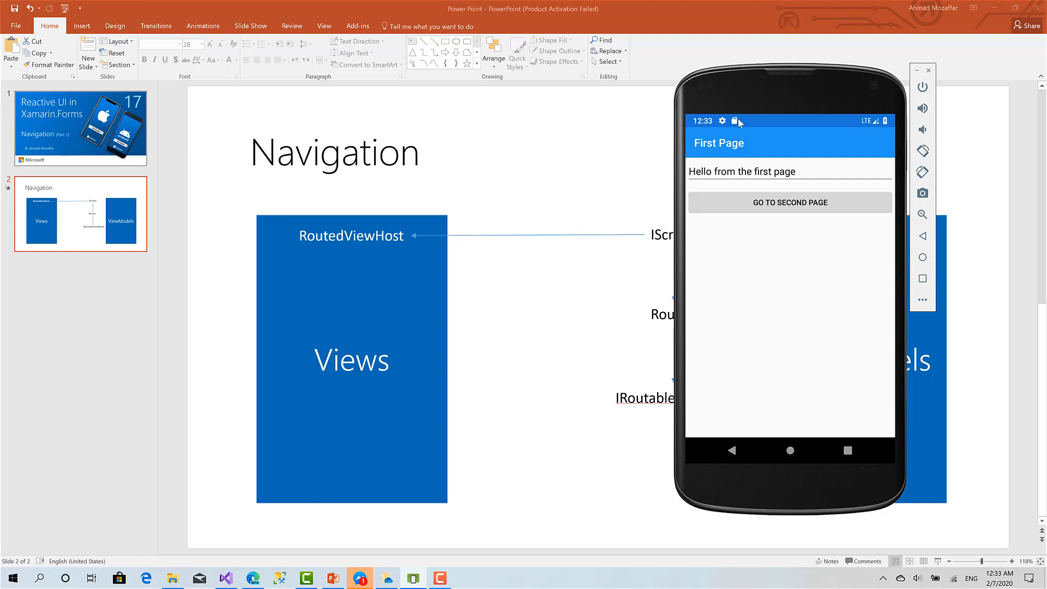
mouse_move(736, 147)
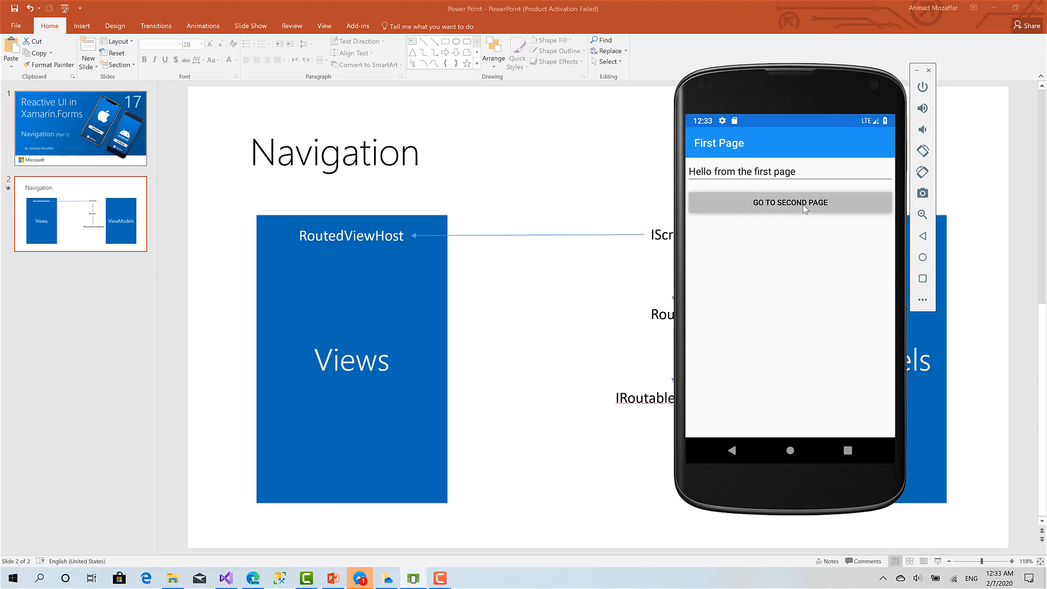
click(790, 202)
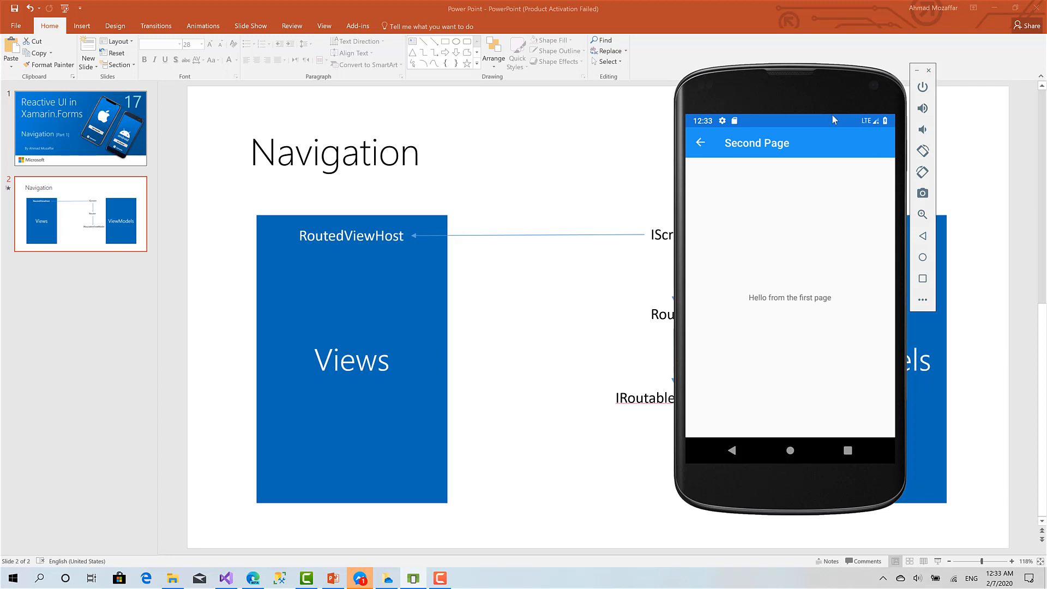
mouse_move(690, 256)
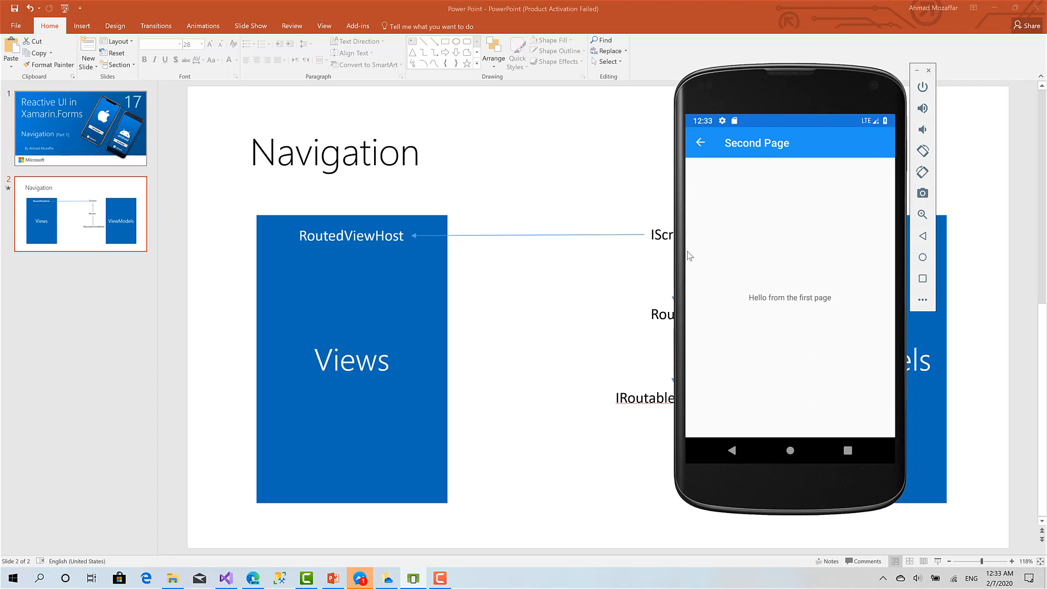
mouse_move(727, 203)
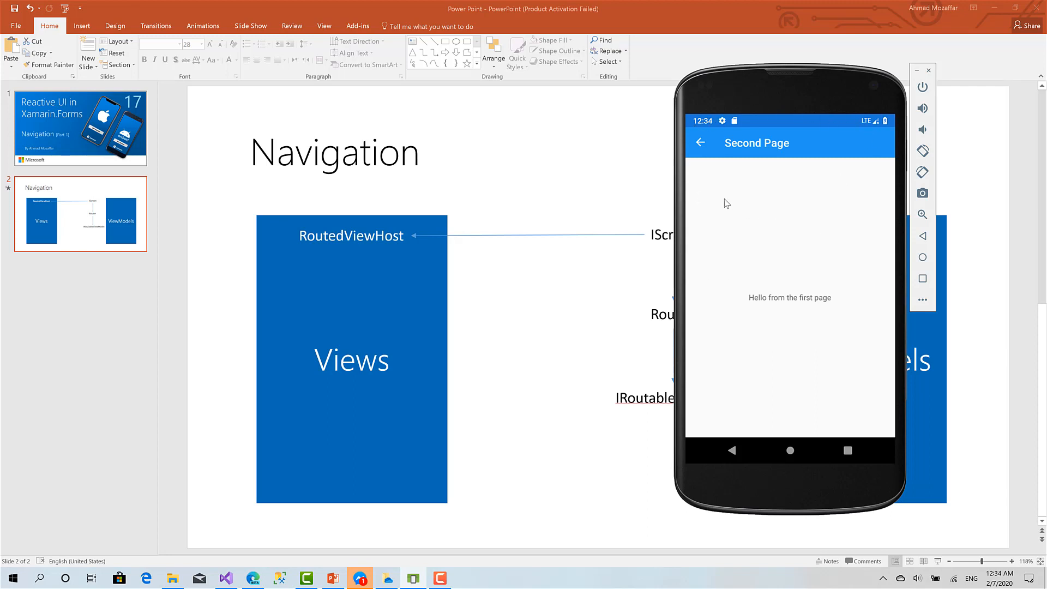
mouse_move(700, 141)
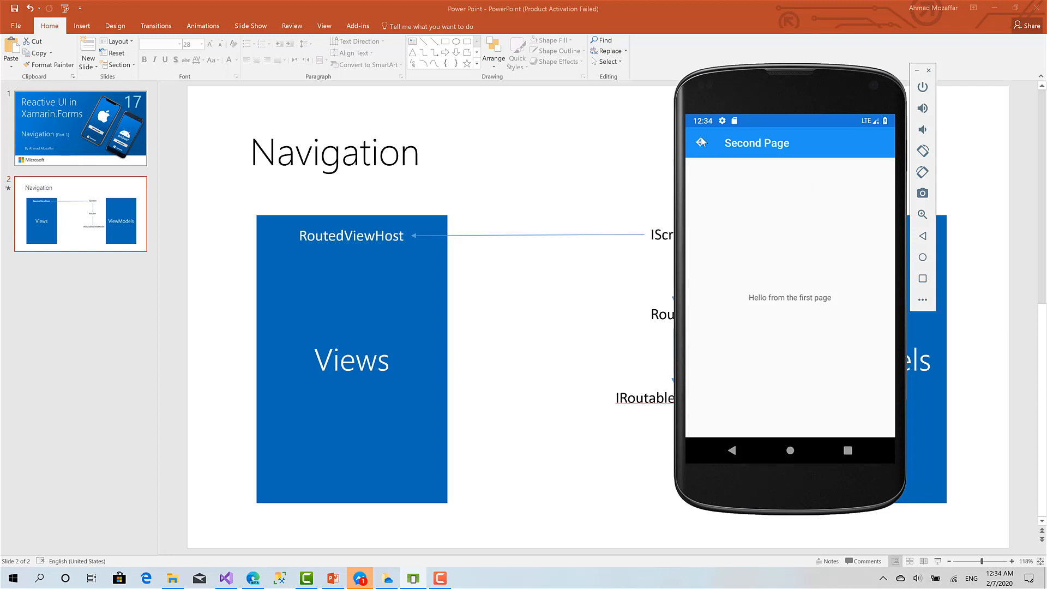
click(702, 142)
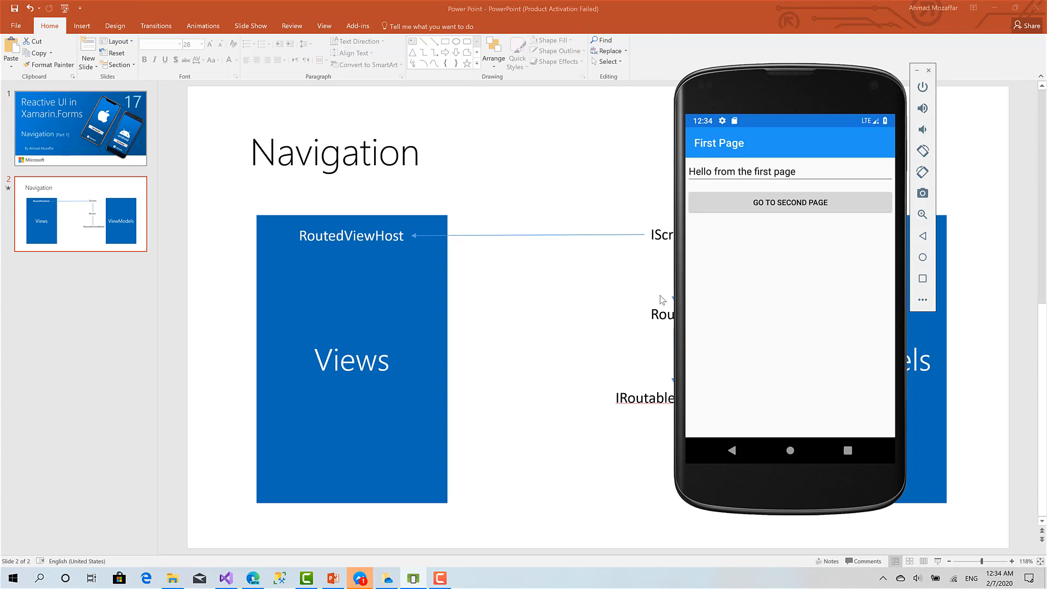
mouse_move(641, 238)
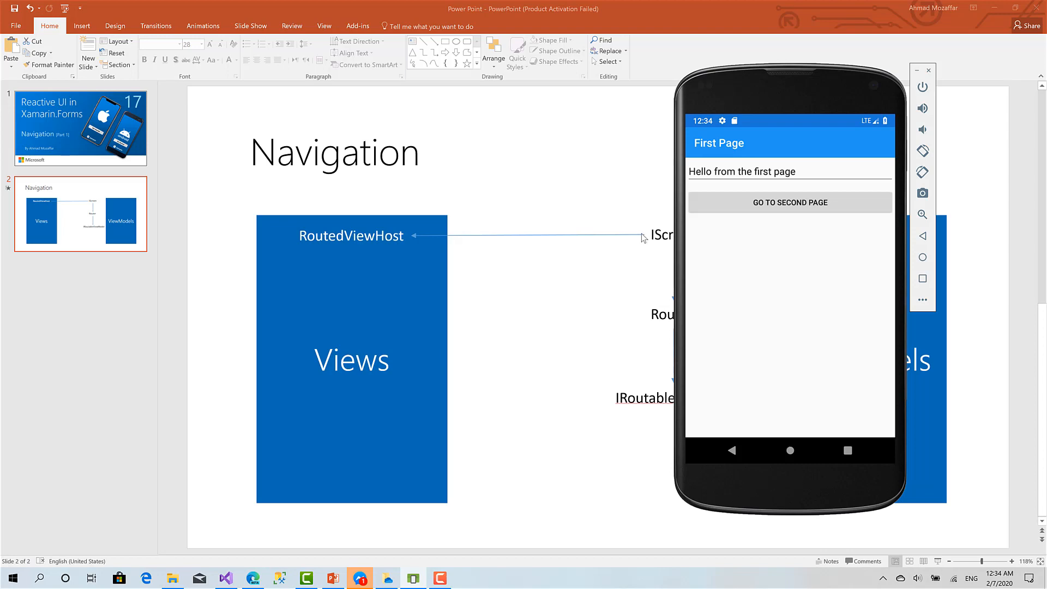
mouse_move(648, 250)
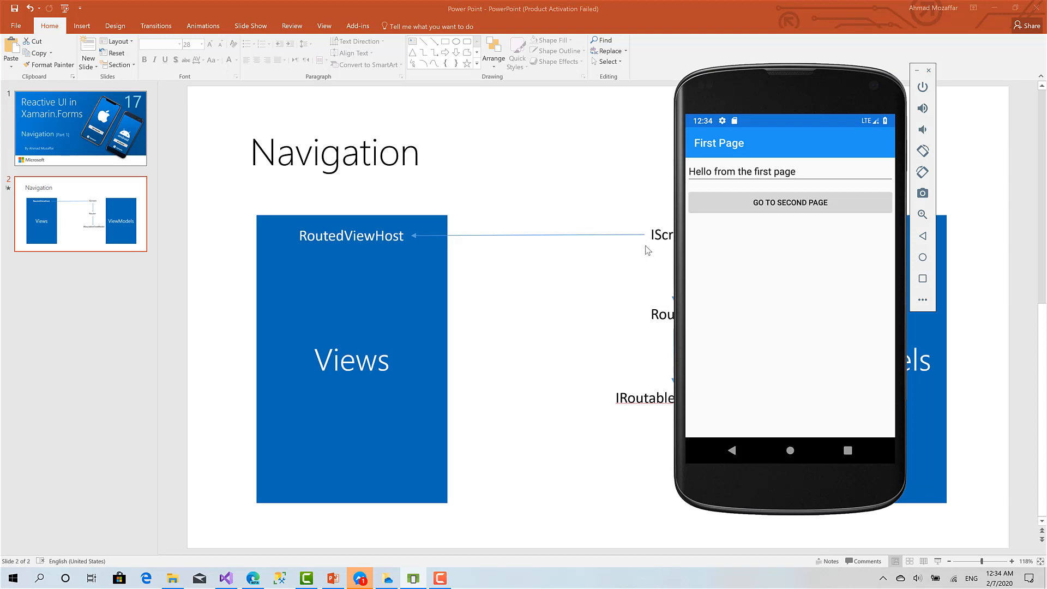